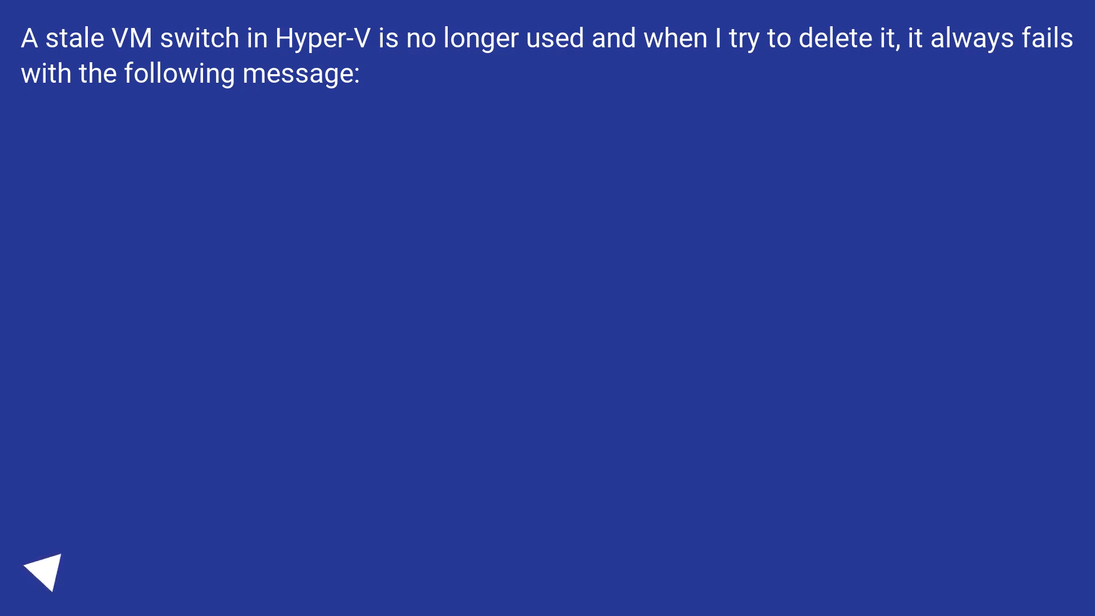
pyautogui.click(48, 571)
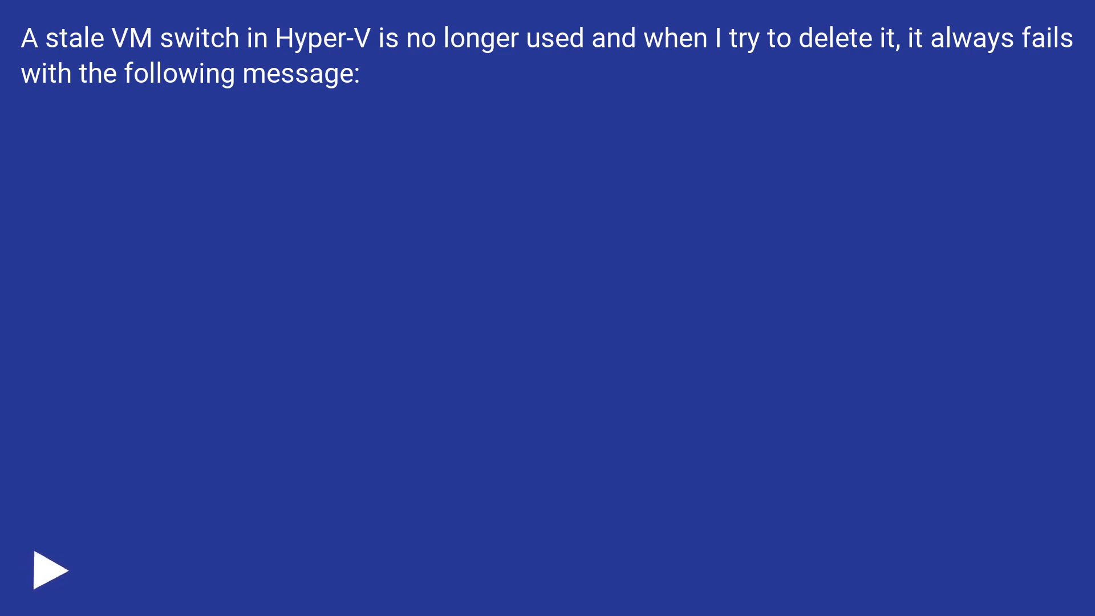
pyautogui.click(49, 571)
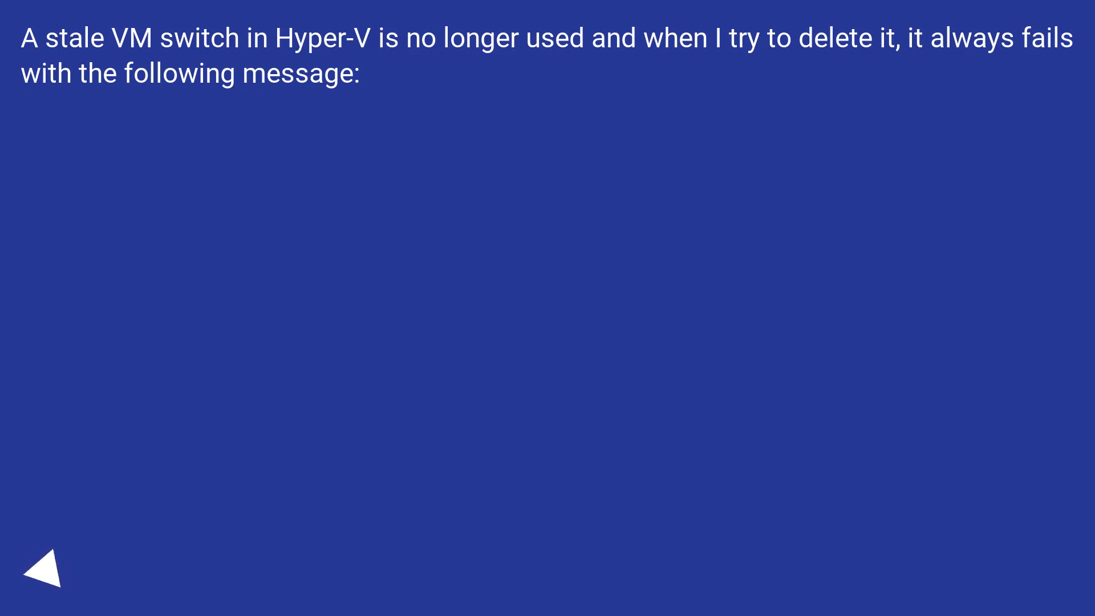
pyautogui.click(48, 576)
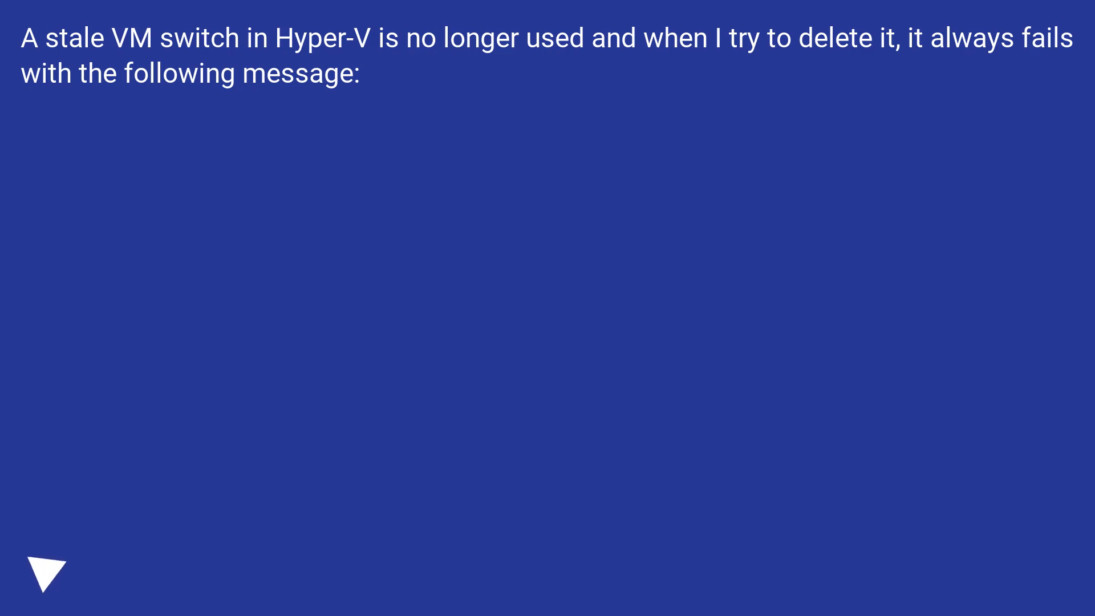
pyautogui.click(45, 572)
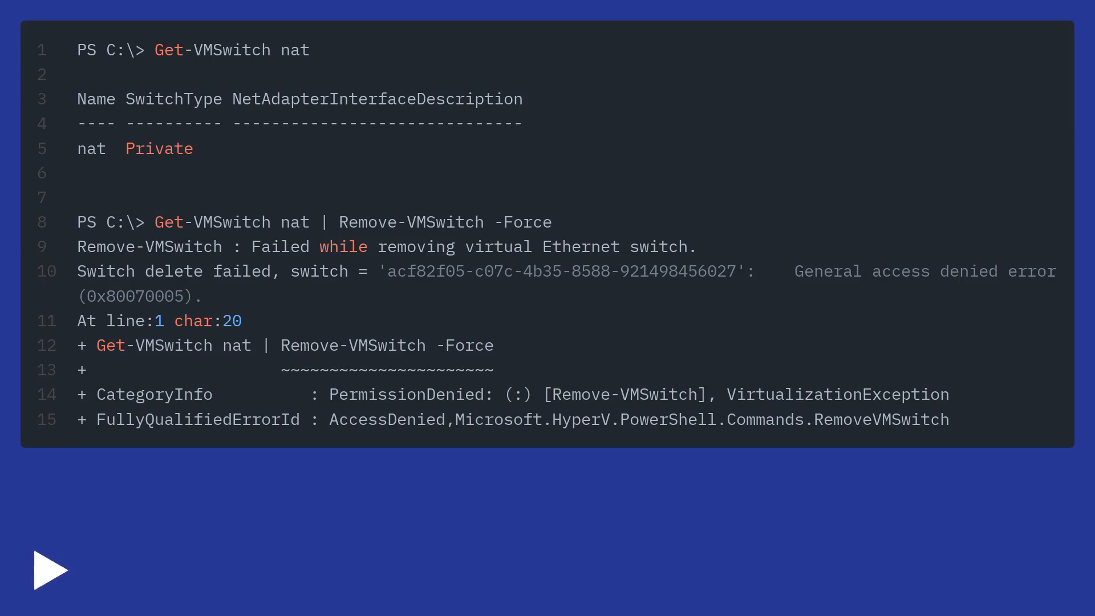
pyautogui.click(49, 569)
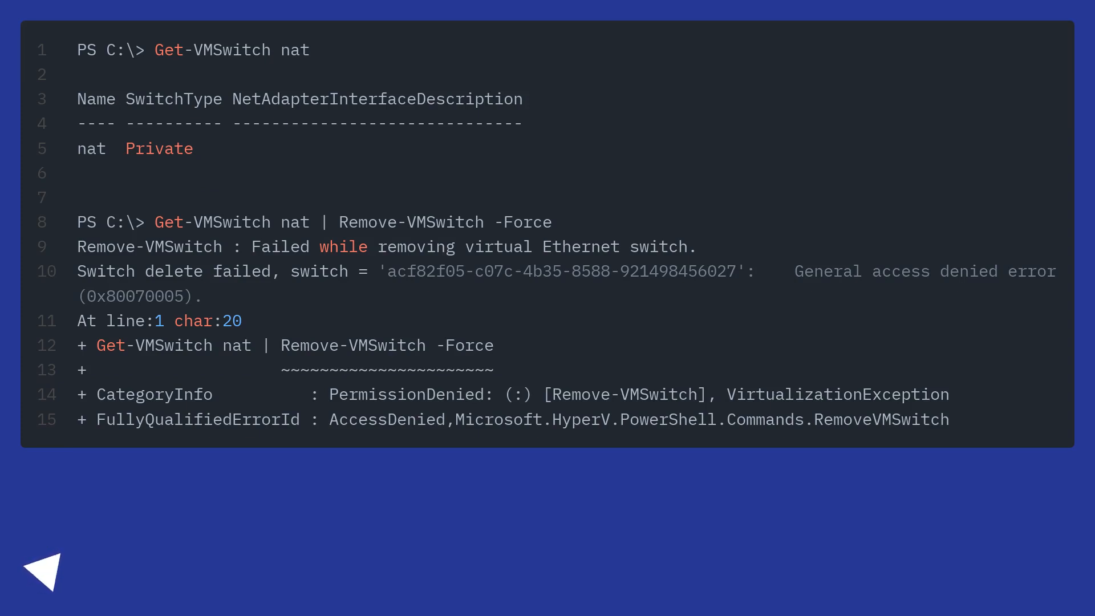
pyautogui.click(43, 570)
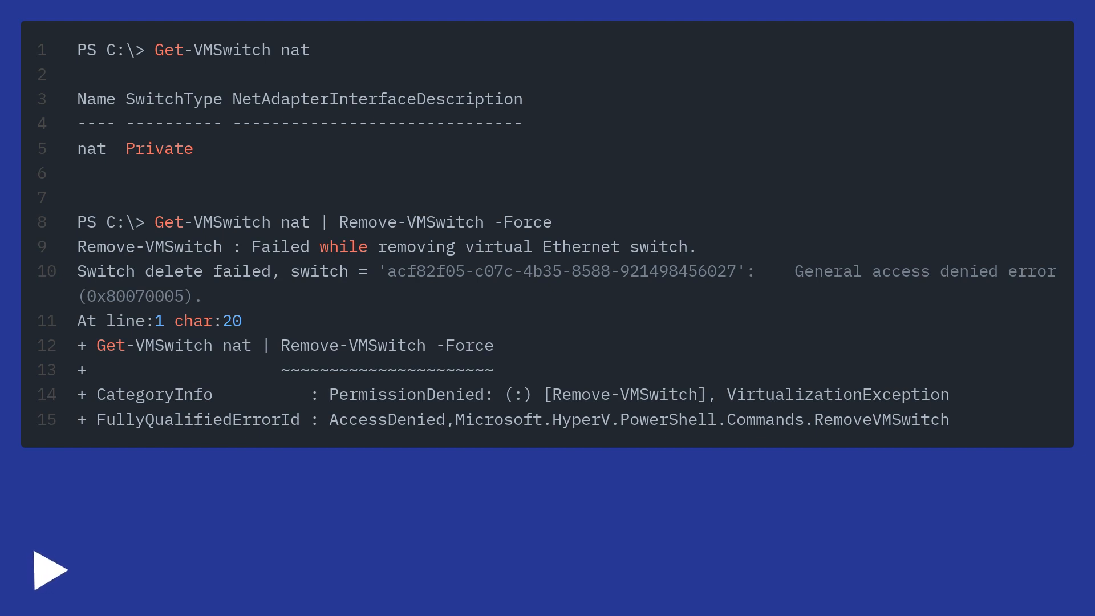
pyautogui.click(50, 569)
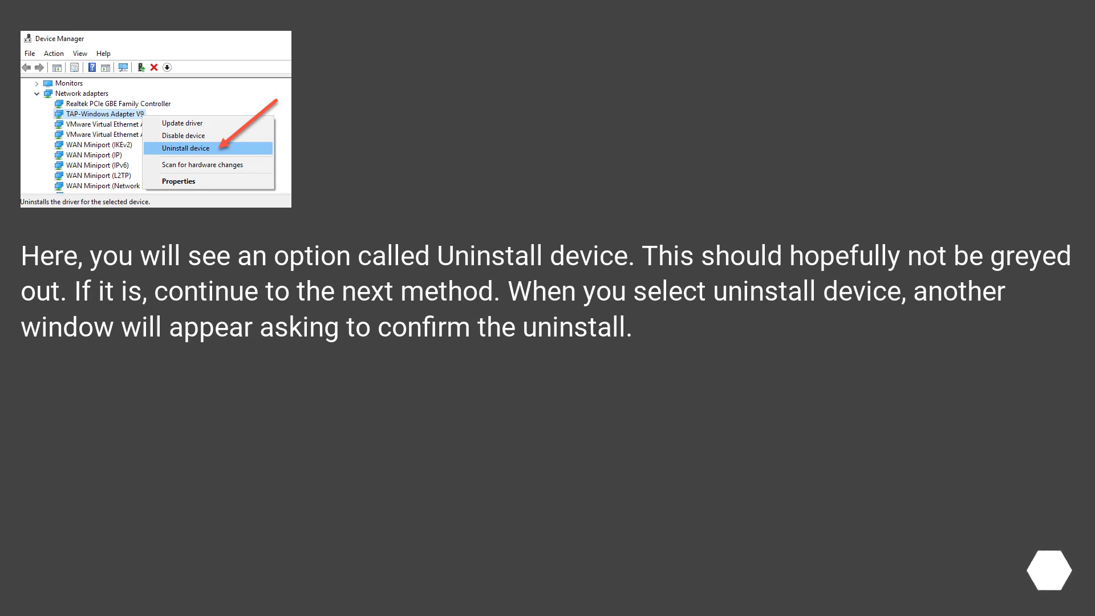
pyautogui.click(185, 149)
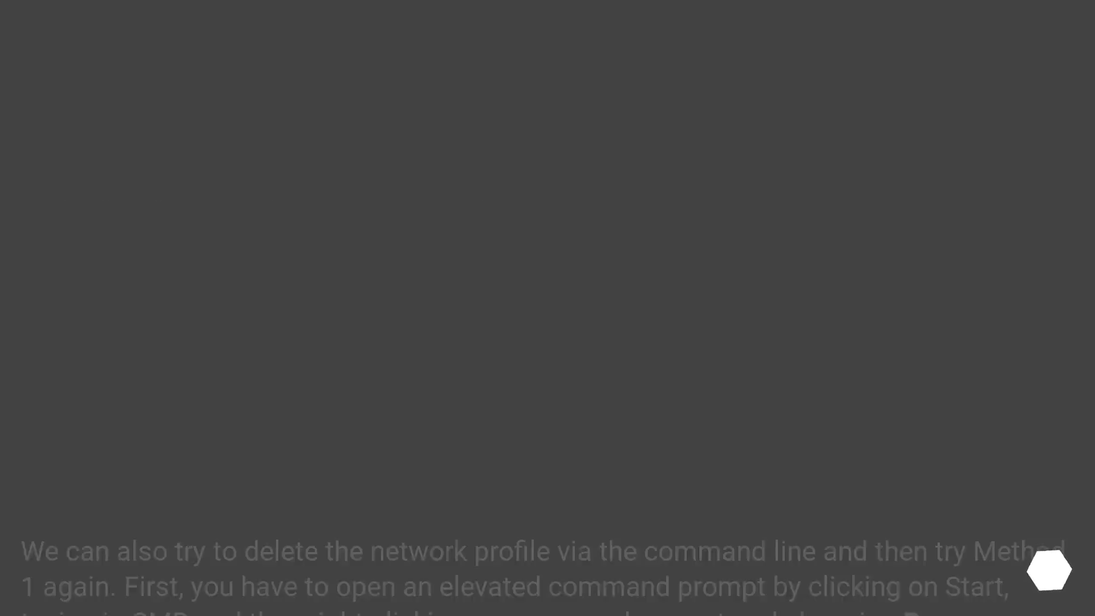
pyautogui.scroll(3)
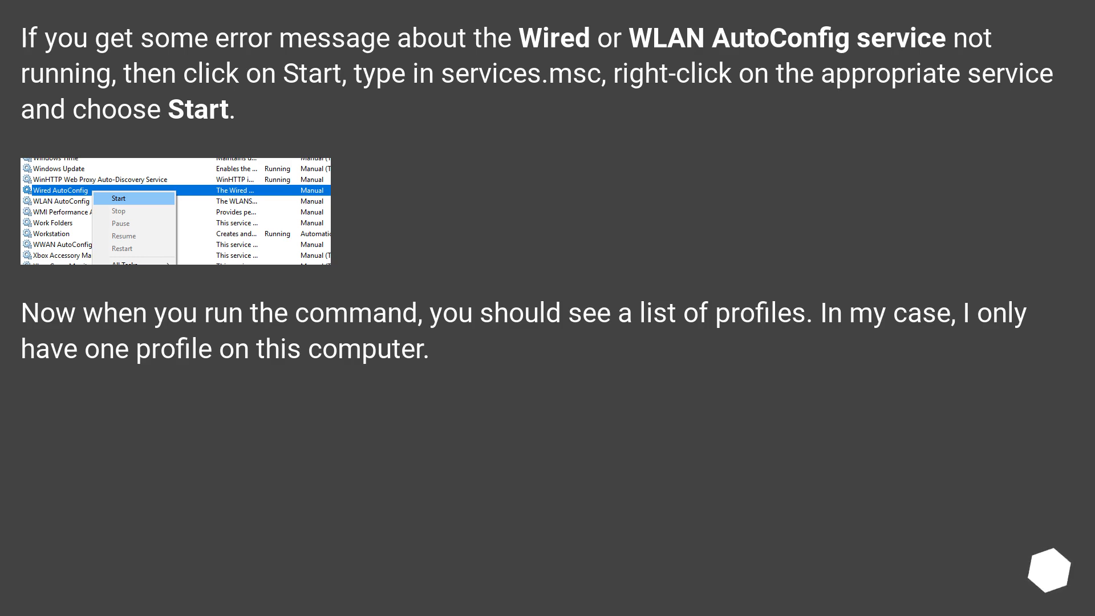
pyautogui.press('Right')
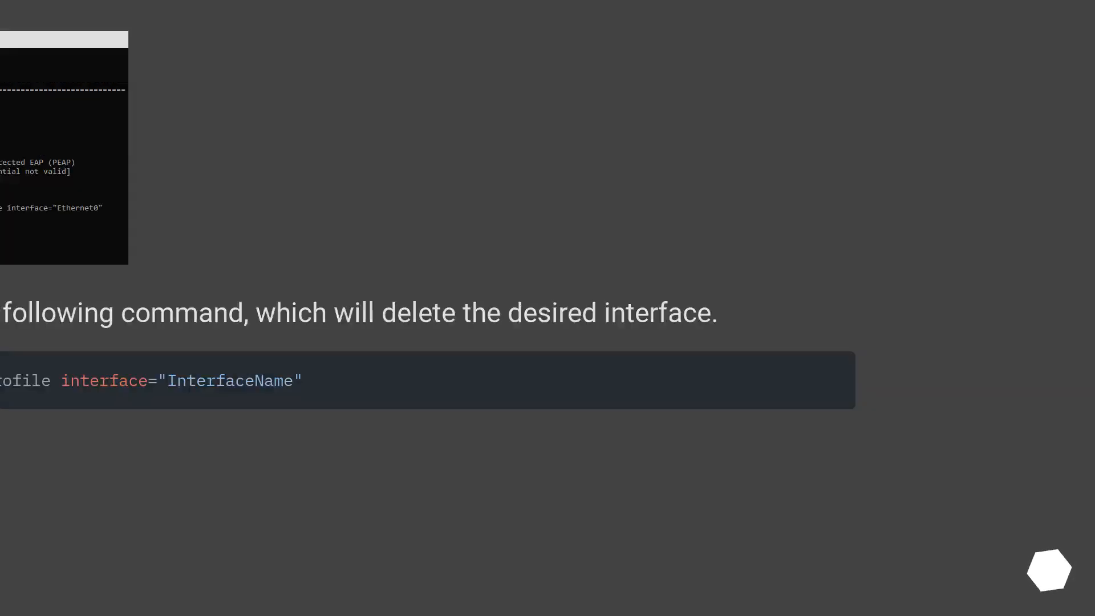
pyautogui.scroll(-3)
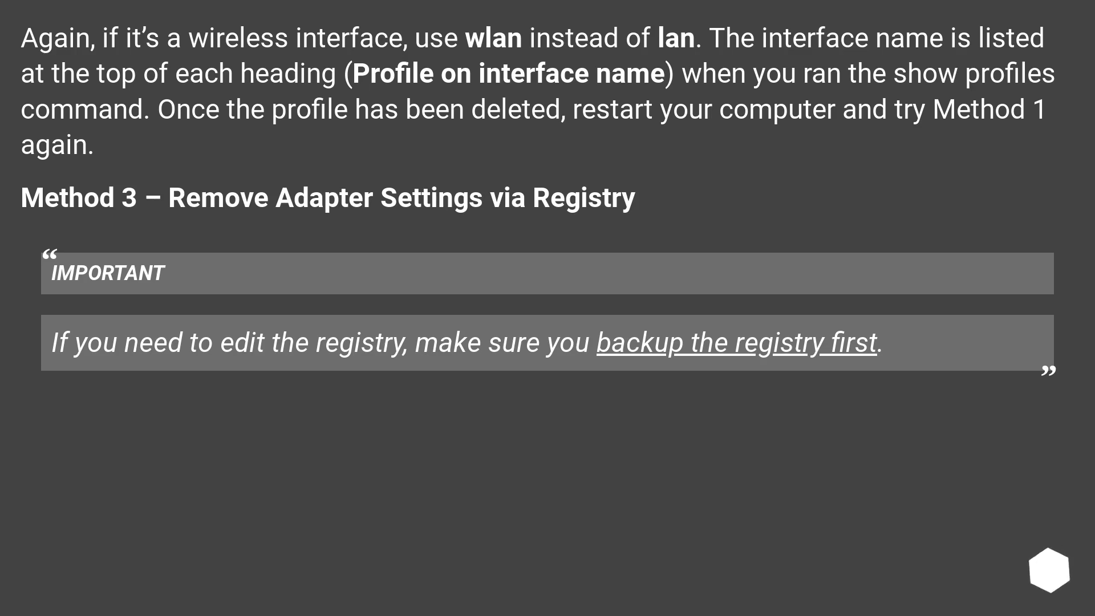
pyautogui.scroll(-3)
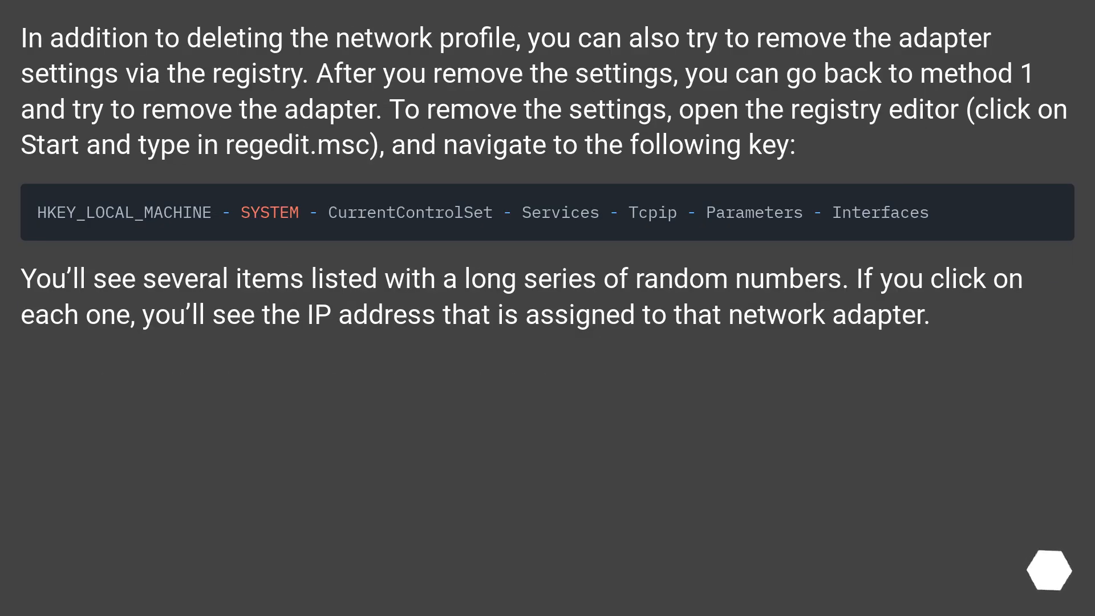